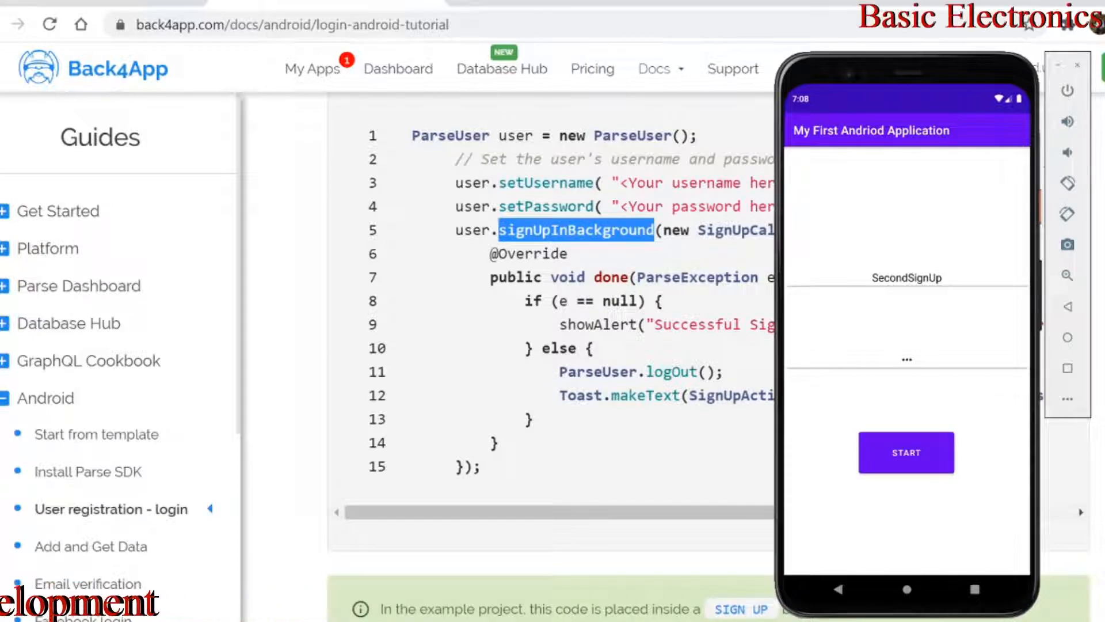
# - Scroll the Back4App login tutorial down to the Java user login code block
pyautogui.scroll(-3)
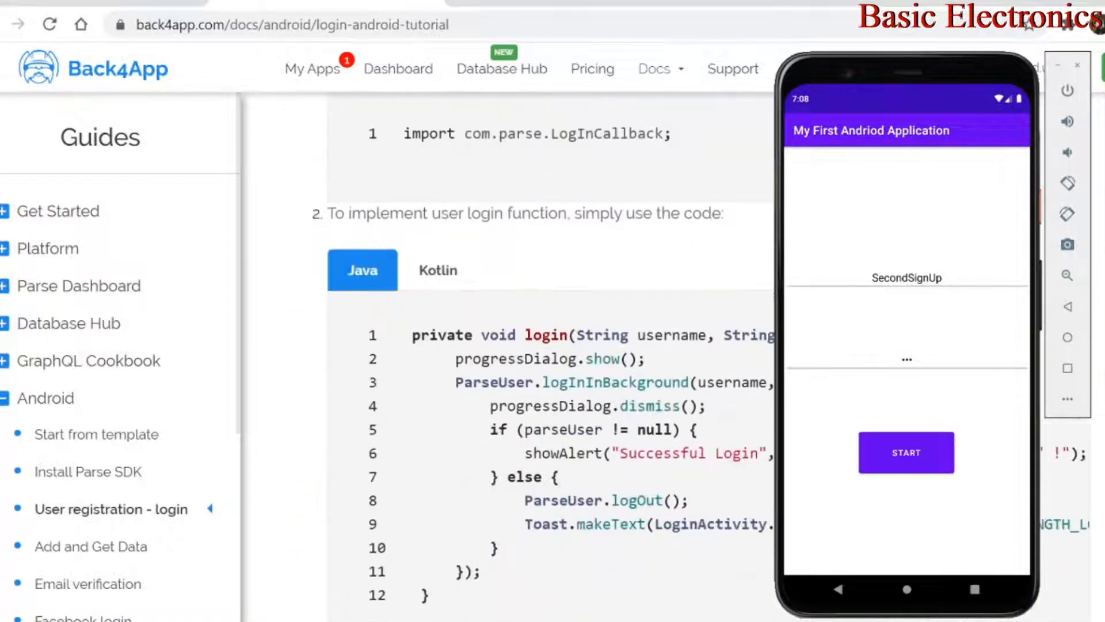
pyautogui.scroll(-3)
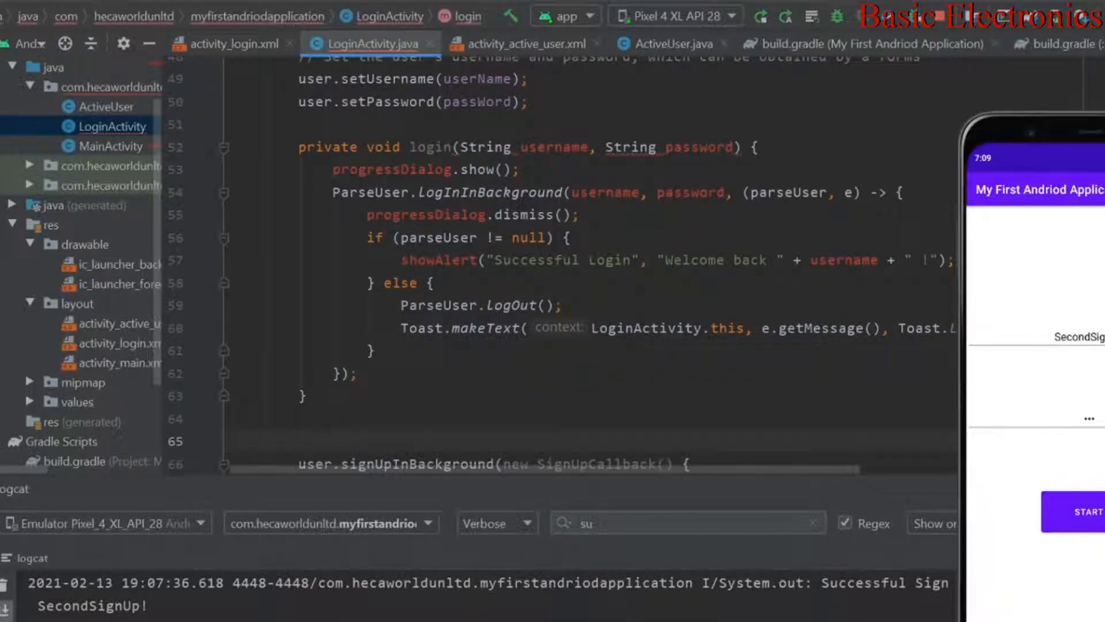
# - Rework the pasted logInInBackground code inline with userName/passWord and begin a success Toast
pyautogui.click(457, 146)
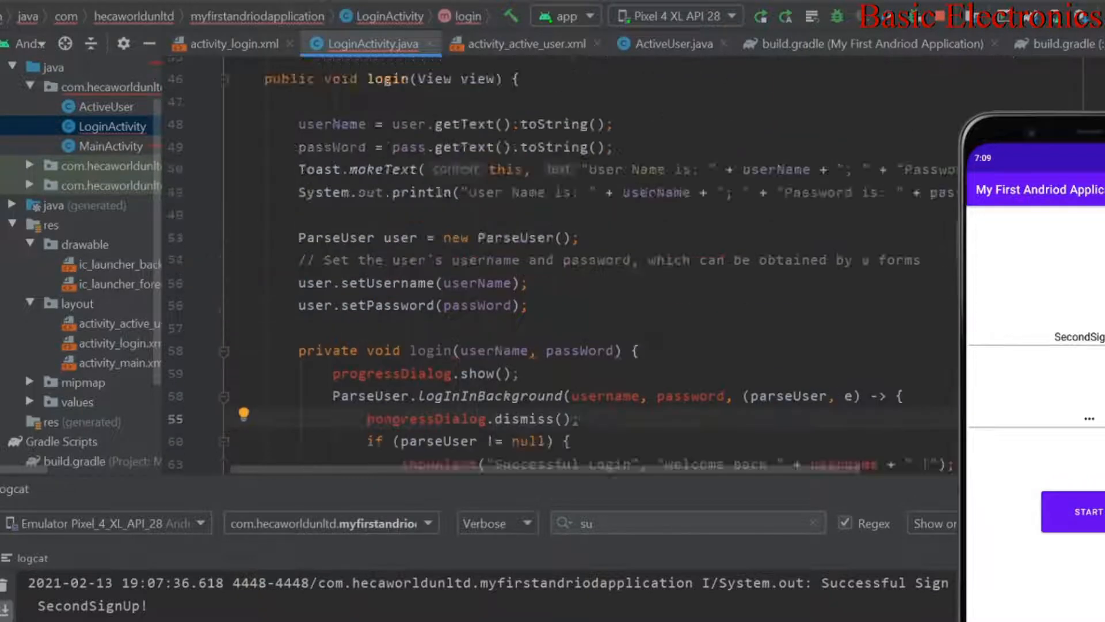
pyautogui.scroll(-3)
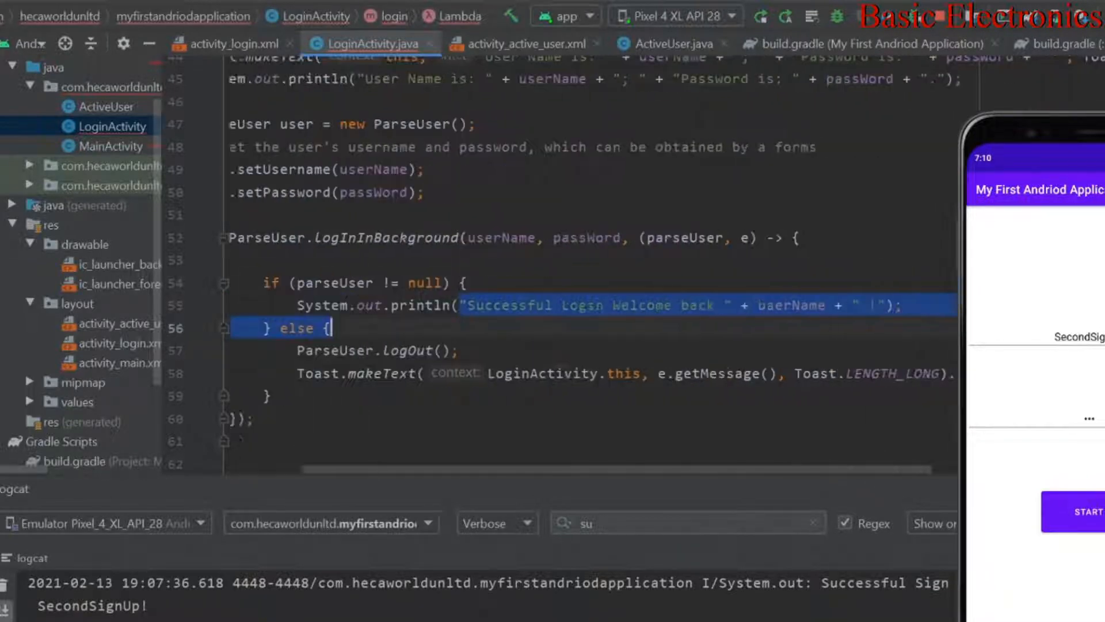
pyautogui.write('Toa')
pyautogui.write('System.out.println();')
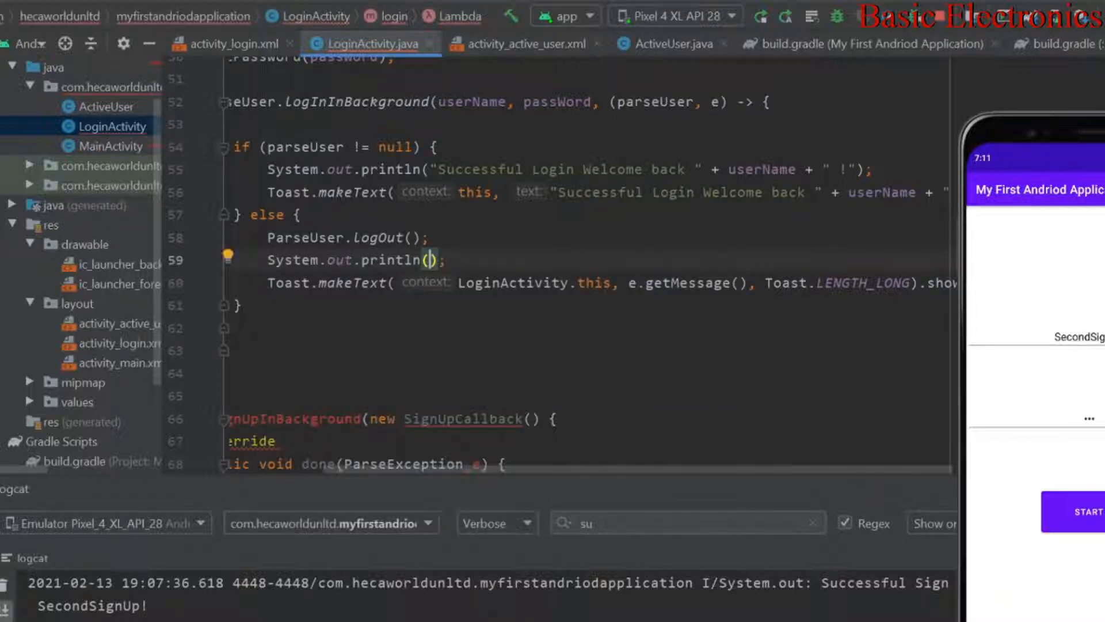
# - Add a 'Please ... Sign up' printed message to the login failure branch
pyautogui.write('Please"')
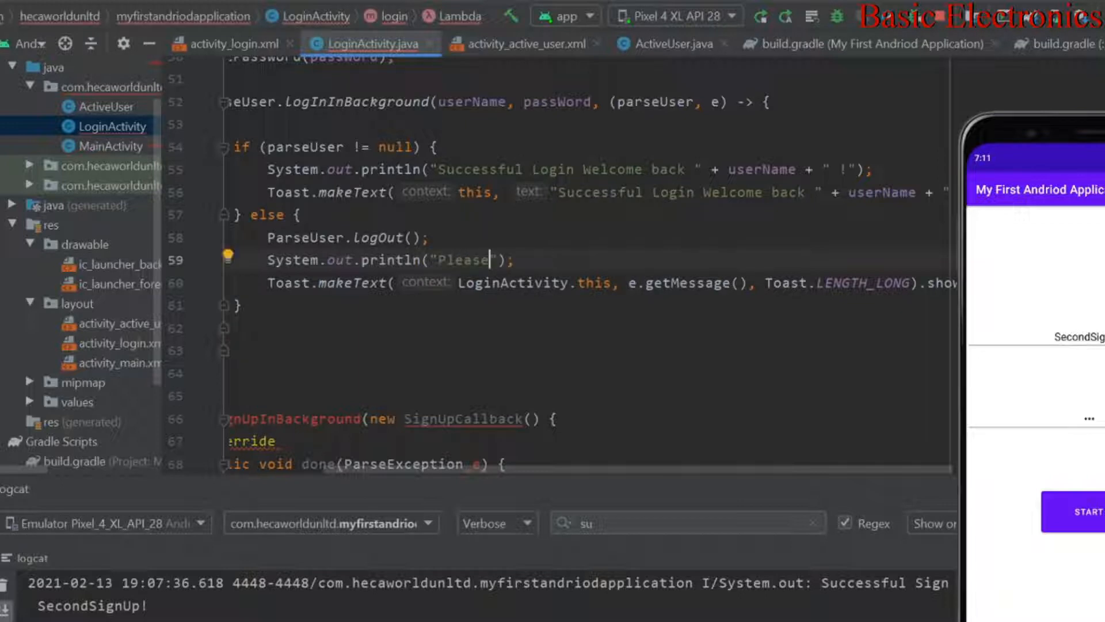
pyautogui.write(', " + userName +')
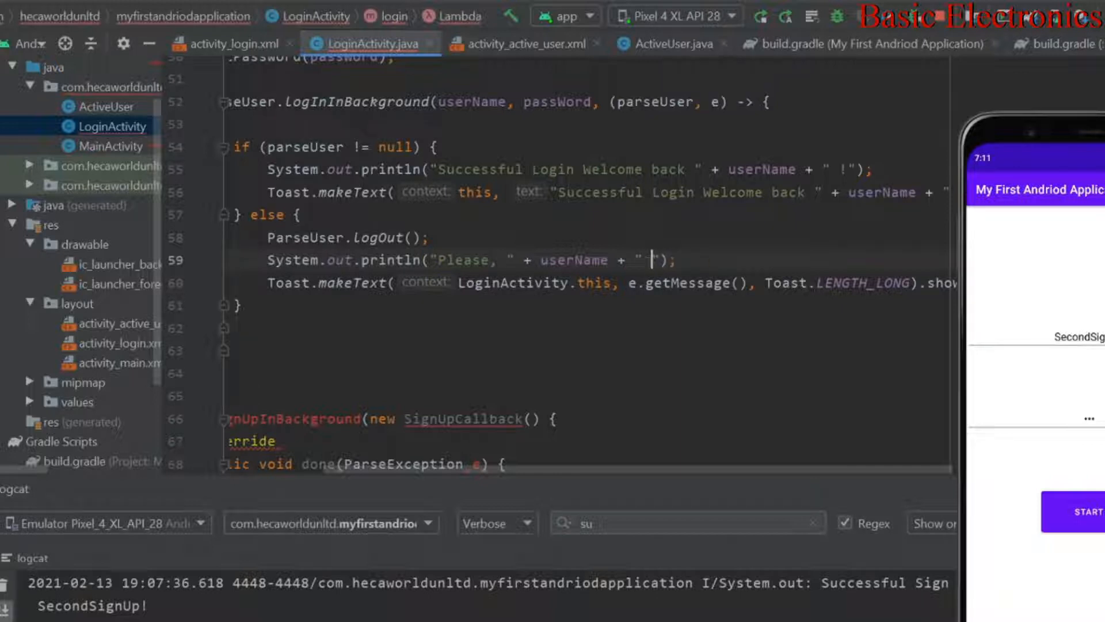
pyautogui.write('Sign')
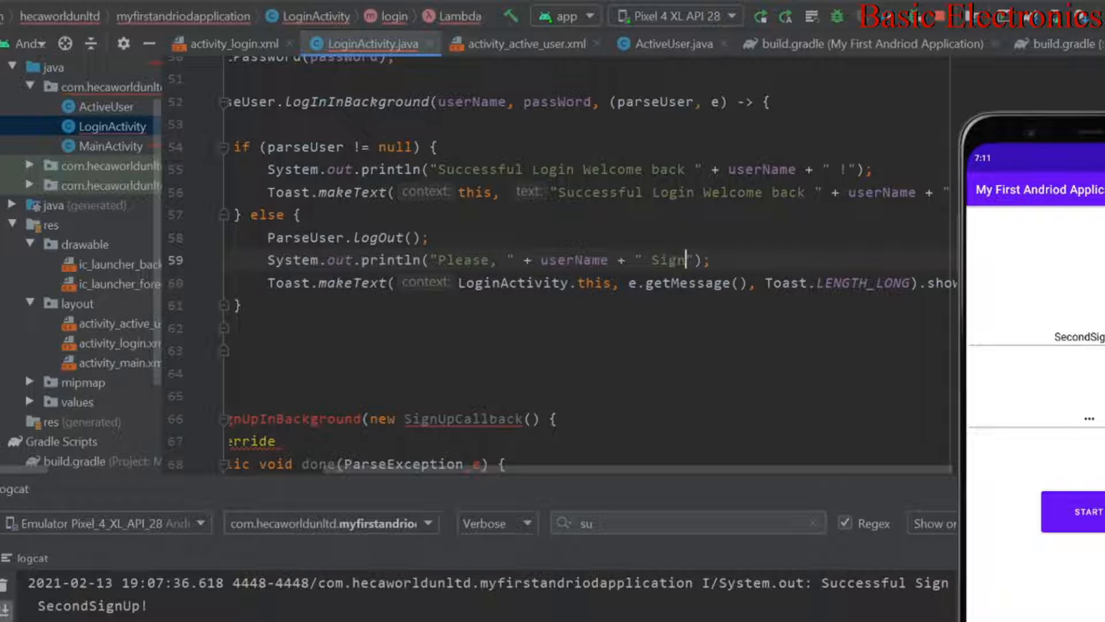
pyautogui.write('up!')
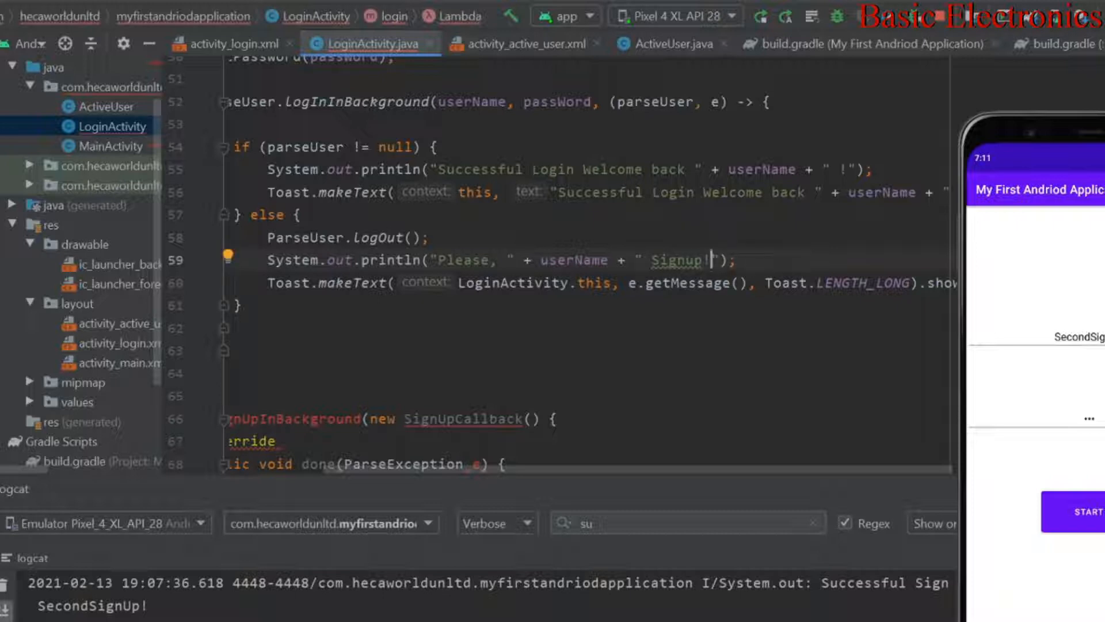
# - Add Toast.makeText(this, "Successful Login welcome back", Toast.LENGTH_SHORT).show() on its own line
pyautogui.press('enter')
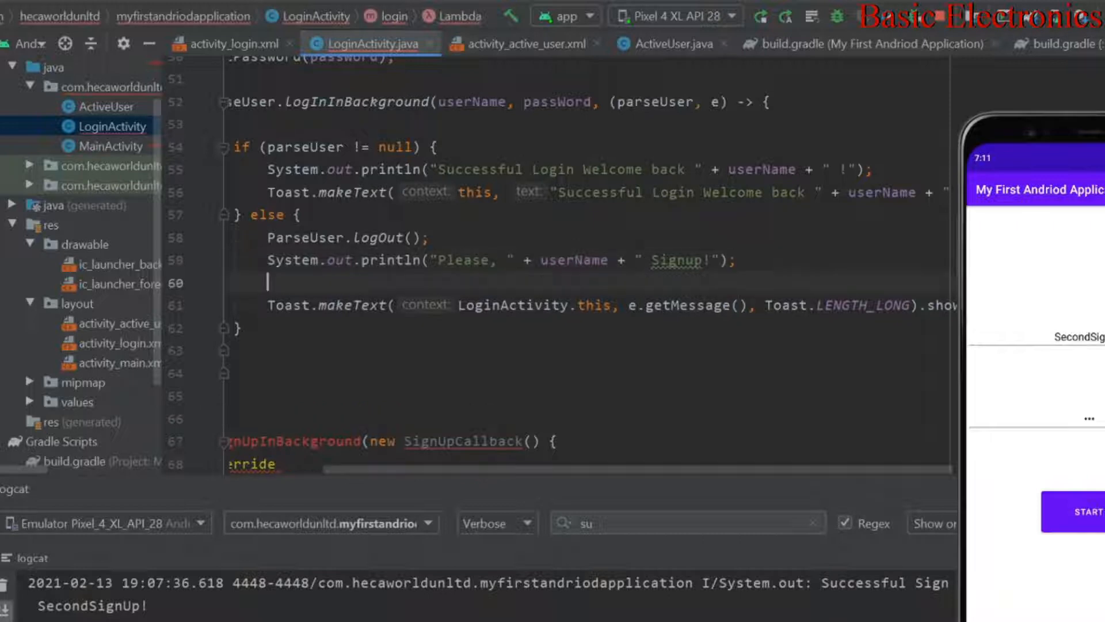
pyautogui.write('Toast.makeText(this, "", Toast.LENGTH_SHORT).show();')
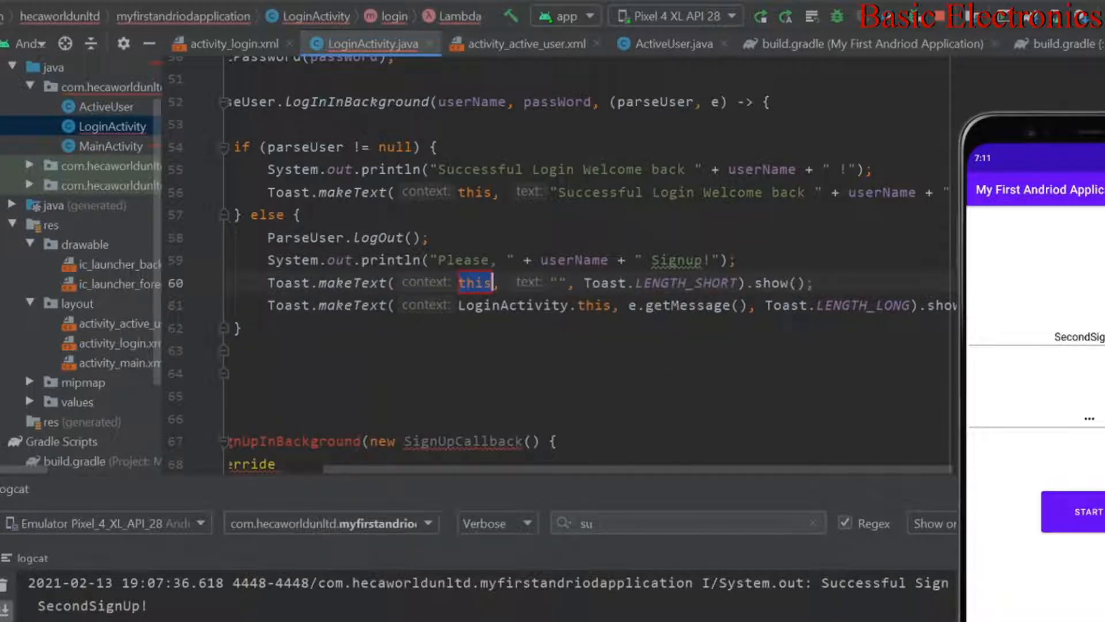
pyautogui.write('P')
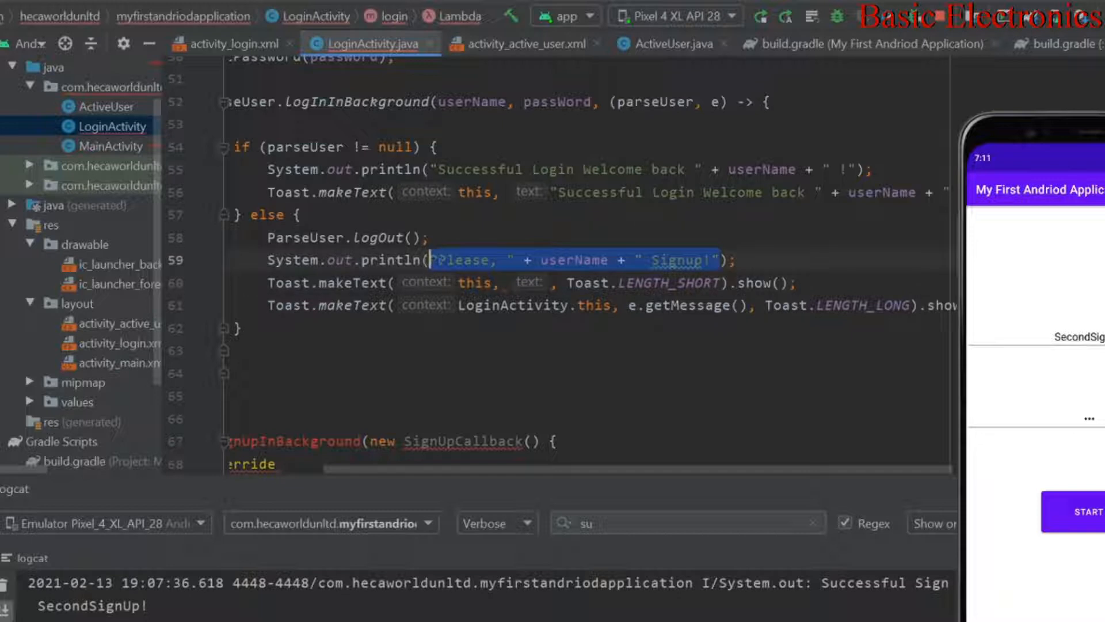
pyautogui.write('Successful Login welcome back " +')
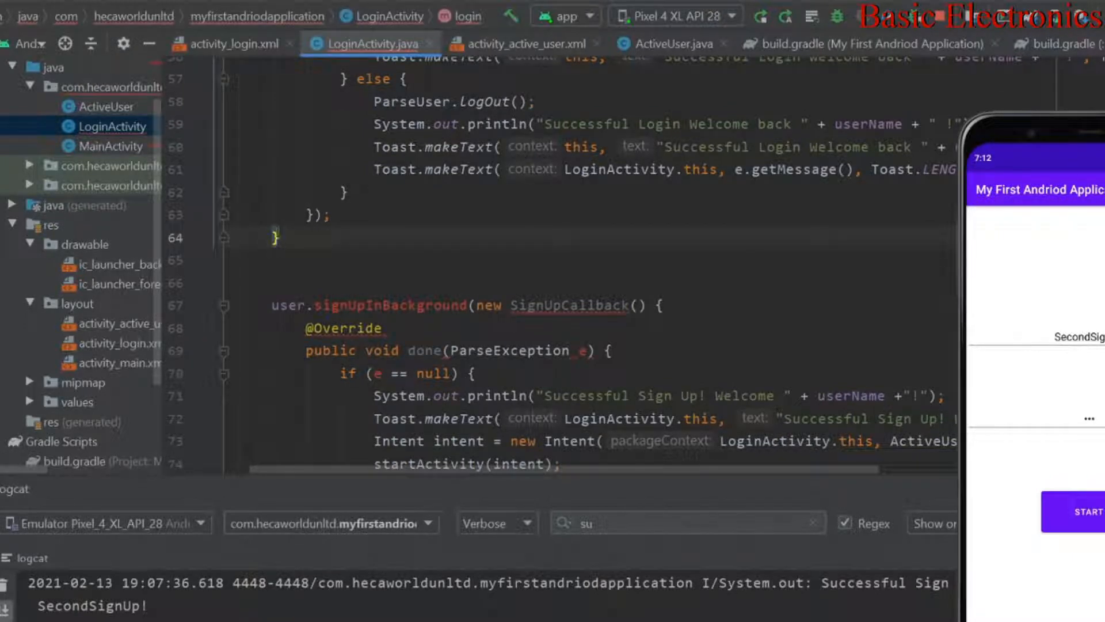
# - Scroll to the end of LoginActivity.java to start the public void loggedIn() method
pyautogui.scroll(-3)
pyautogui.write('public void loggedIn(')
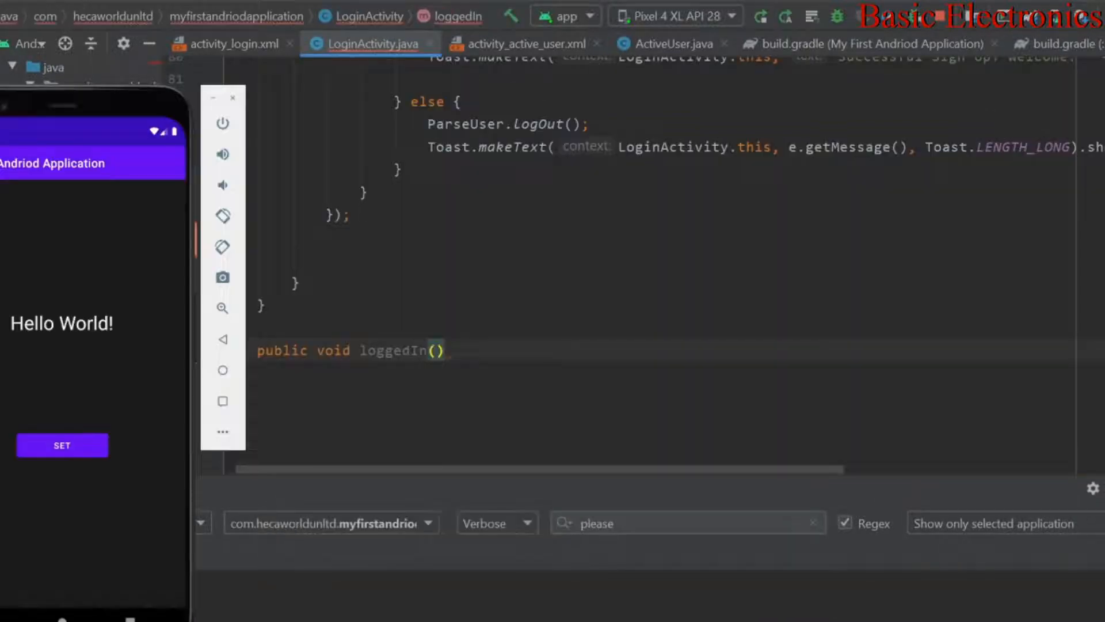
# - In loggedIn(), create an Intent from LoginActivity to ActiveUser
pyautogui.write('{')
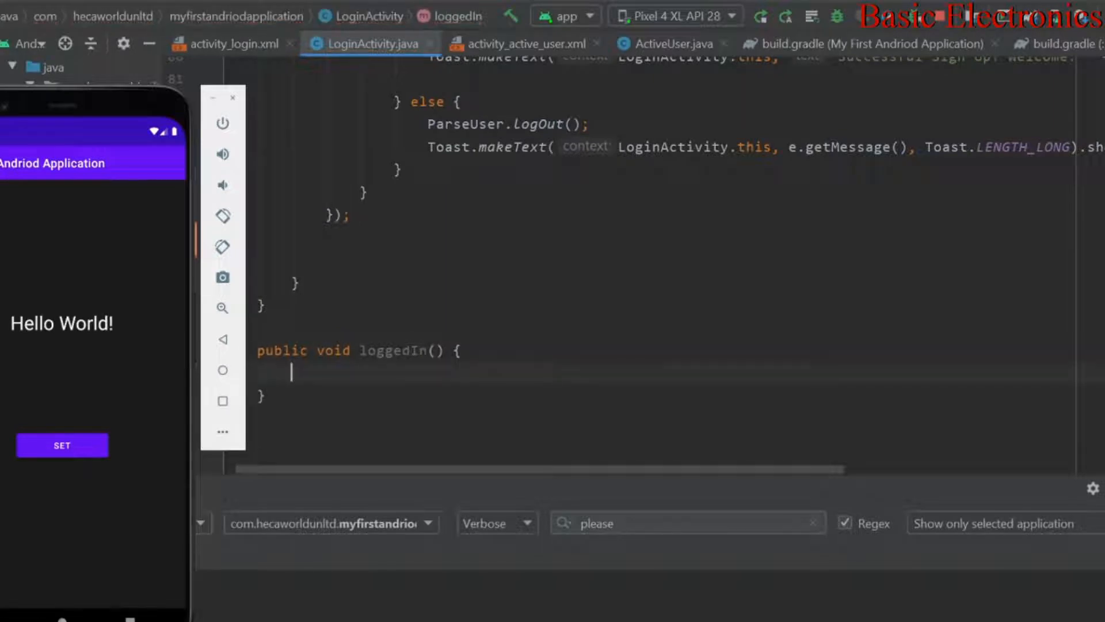
pyautogui.write('Intent intent = new Intent(LoginActivity.this, ActiveUser.class);')
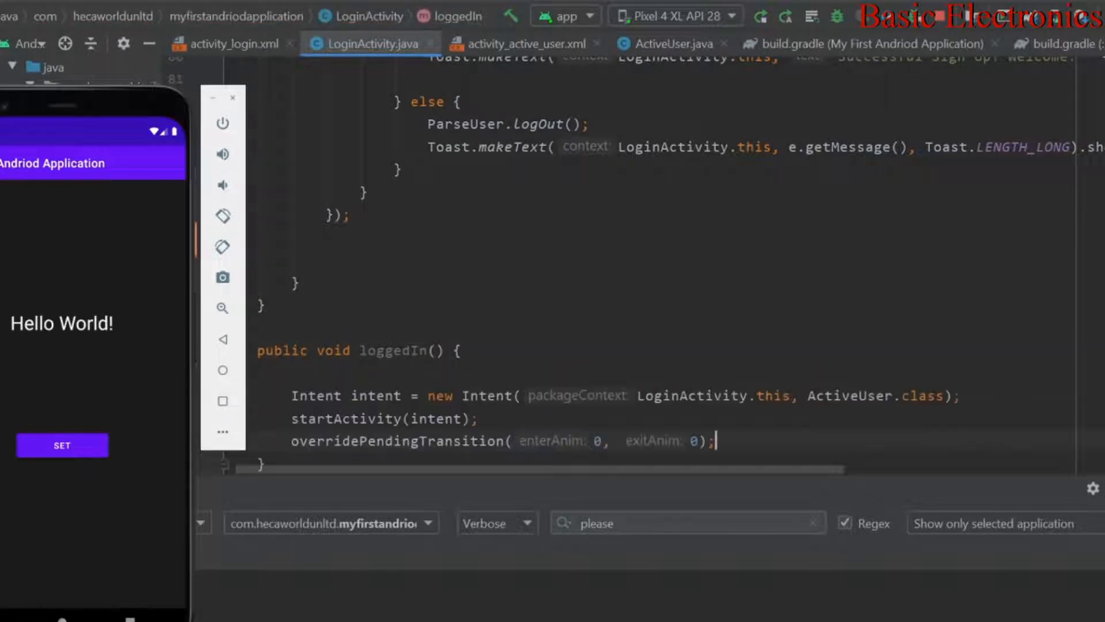
pyautogui.click(282, 326)
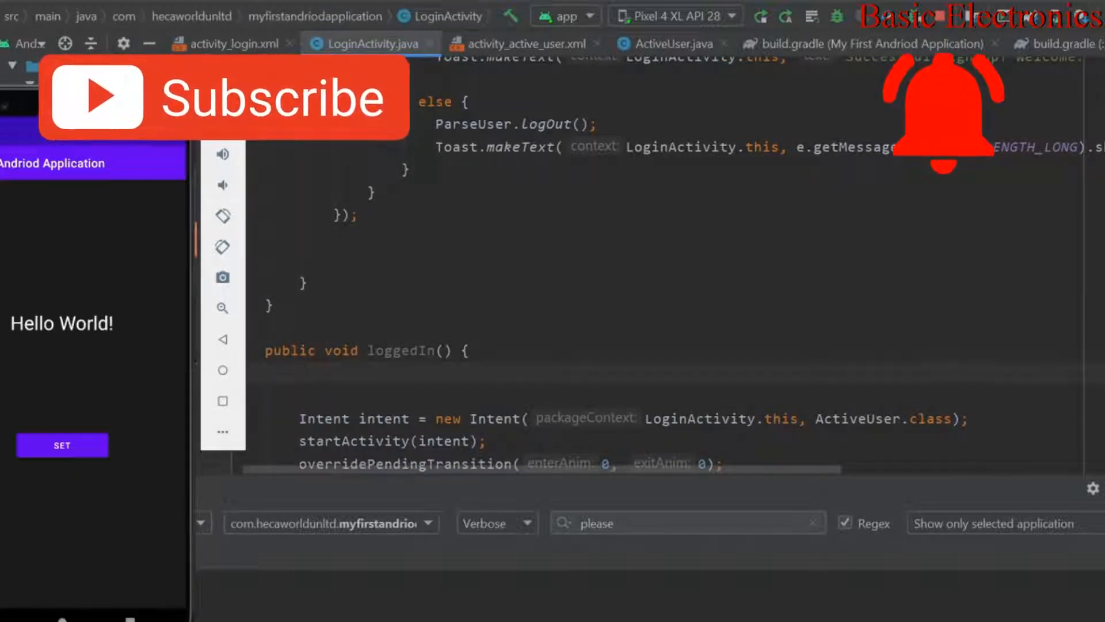
# - Wrap the ActiveUser launch in if (ParseUser.getCurrentUser() != null)
pyautogui.write('if (')
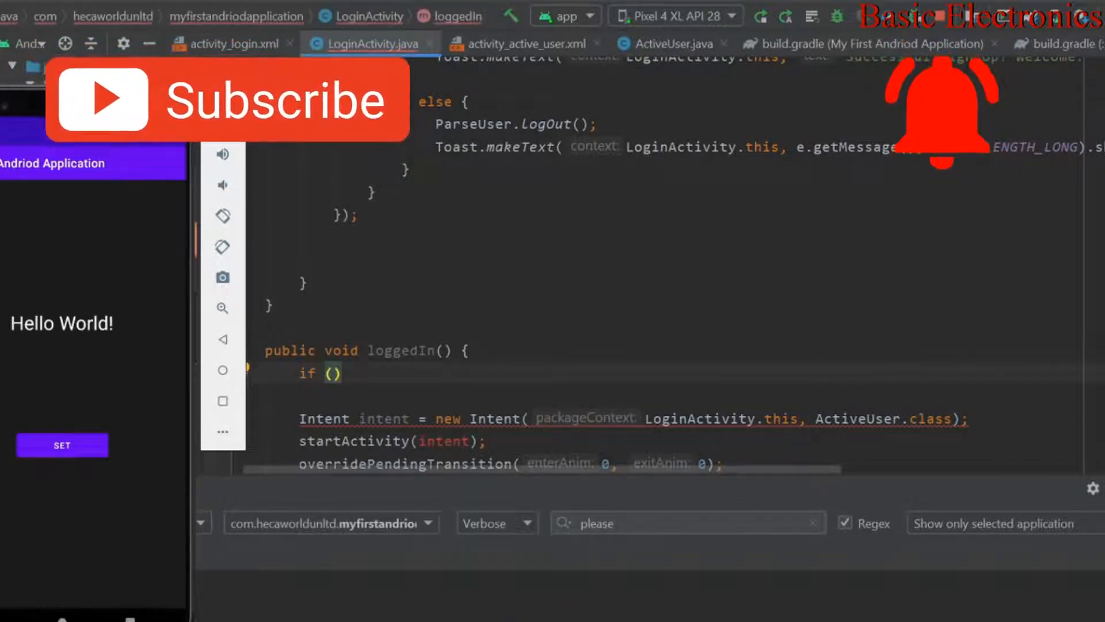
pyautogui.write('ParseUser.')
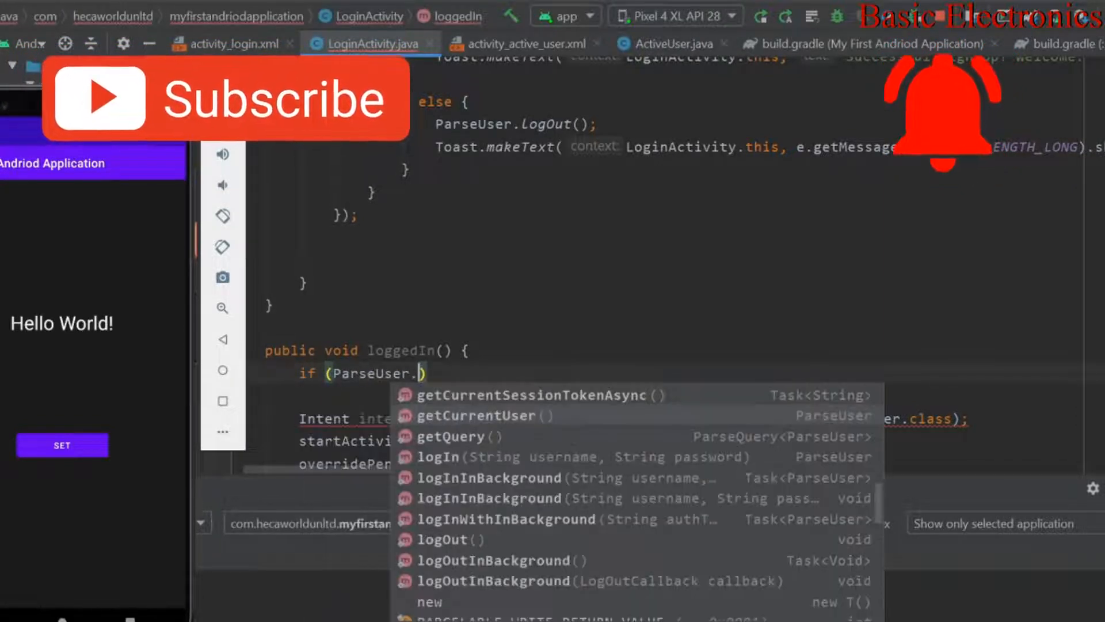
pyautogui.write('getCurrentUser(')
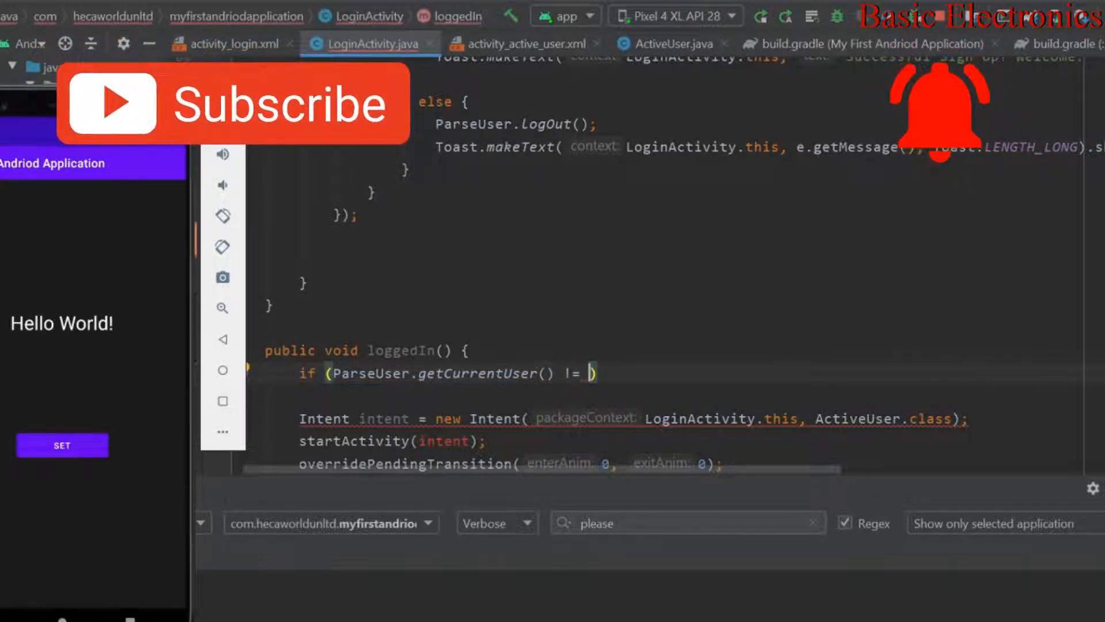
pyautogui.write('null')
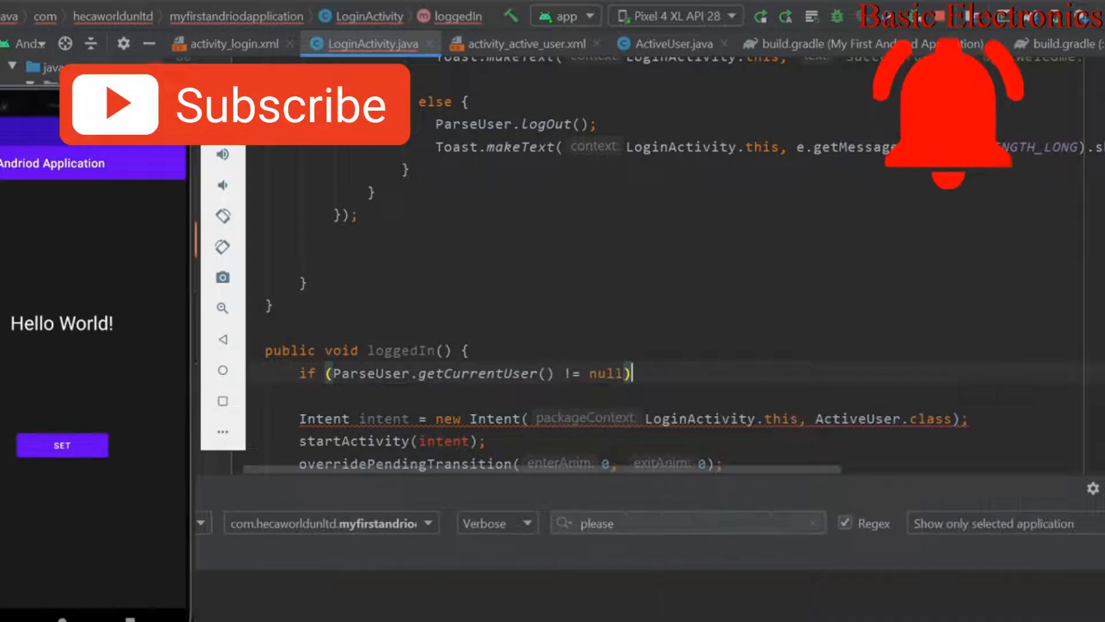
pyautogui.write('{')
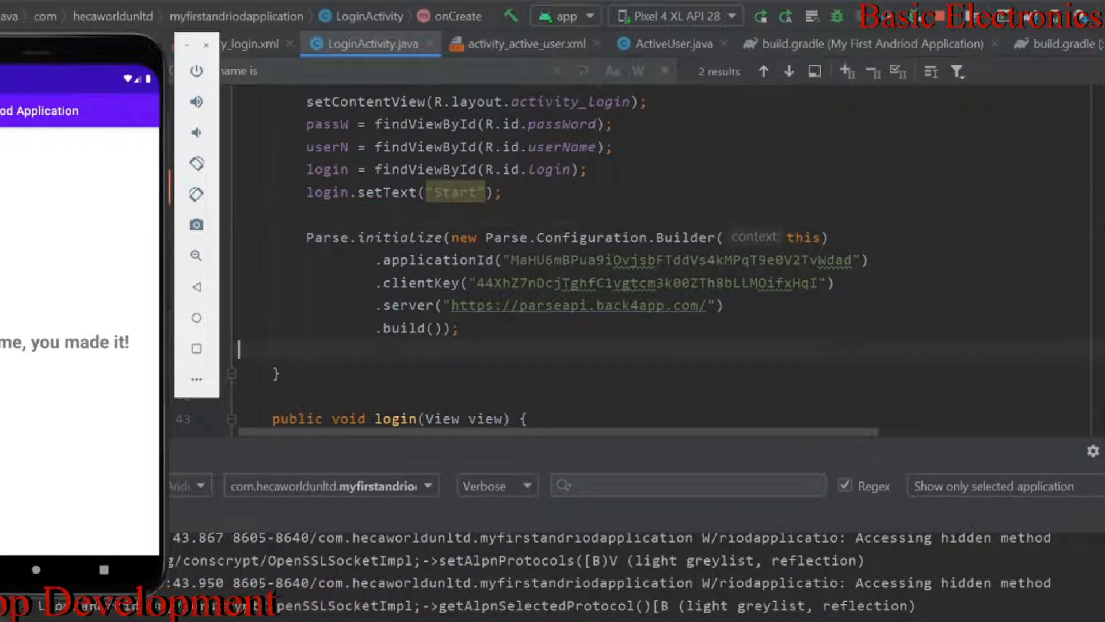
# - Call loggedIn(); after Parse.initialize in onCreate and tap the reset button in the running app
pyautogui.write('loggedIn();')
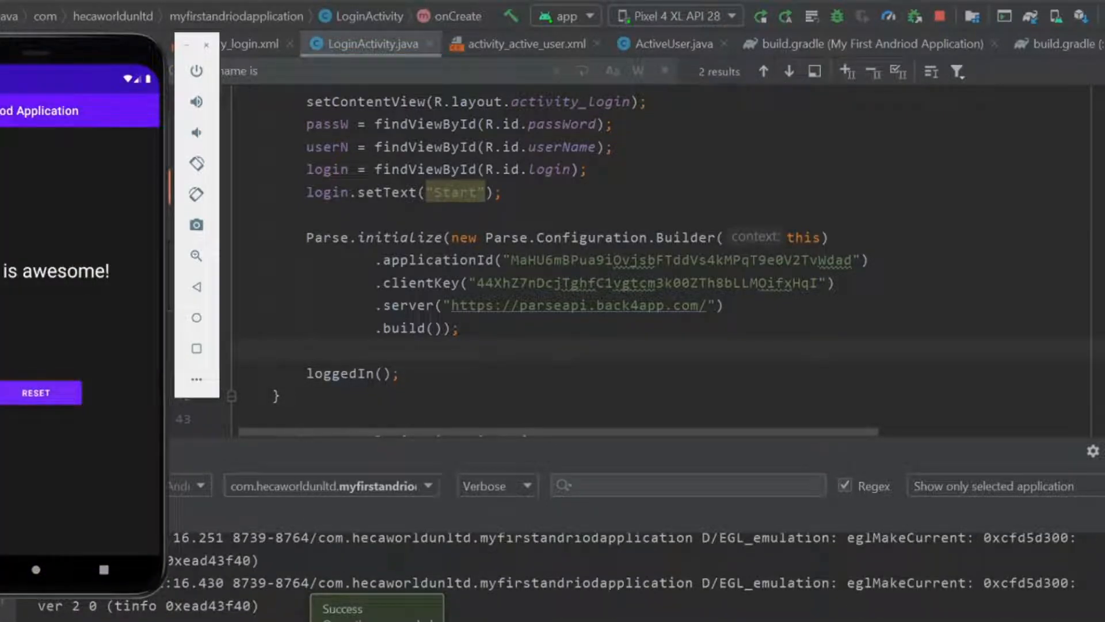
pyautogui.click(34, 393)
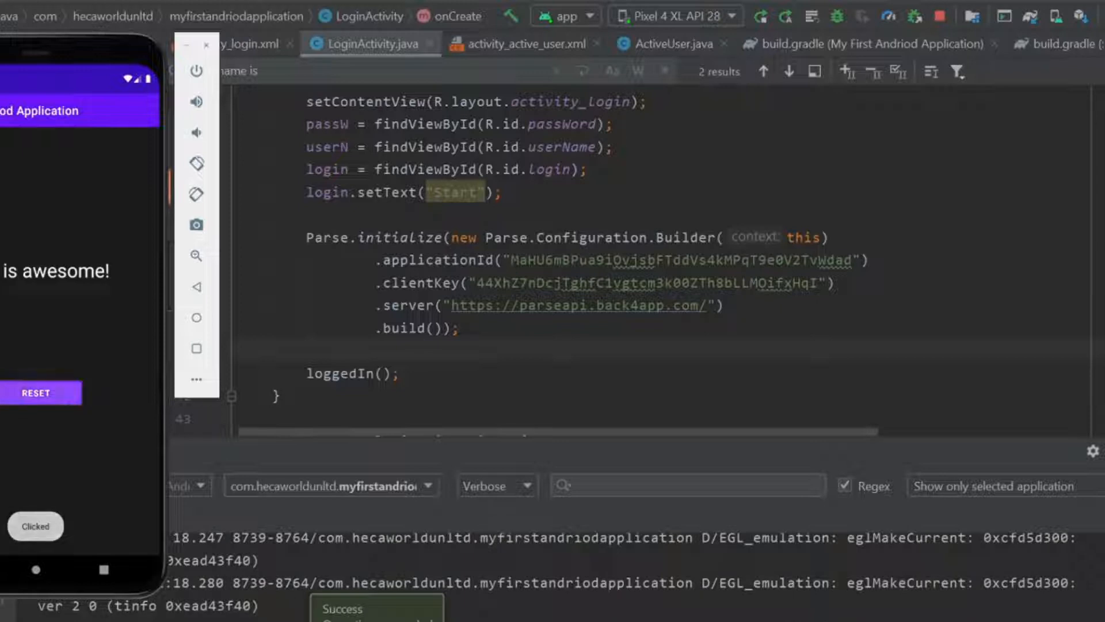
pyautogui.click(35, 393)
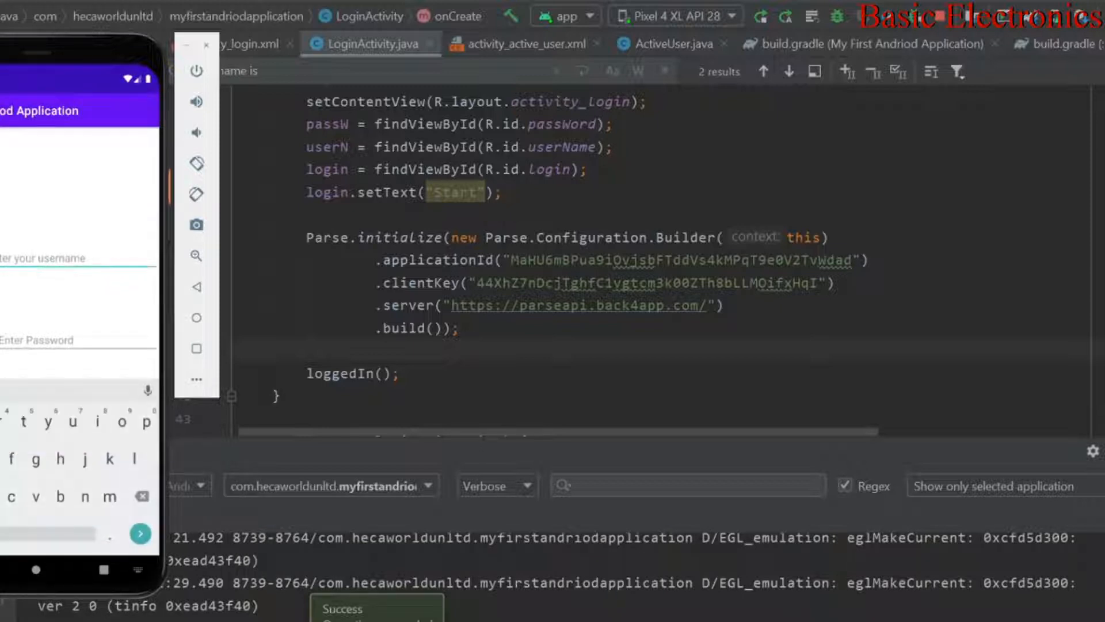
# - Enter username Hecanet477 and the password in the emulator login form and submit with START
pyautogui.write('Hec')
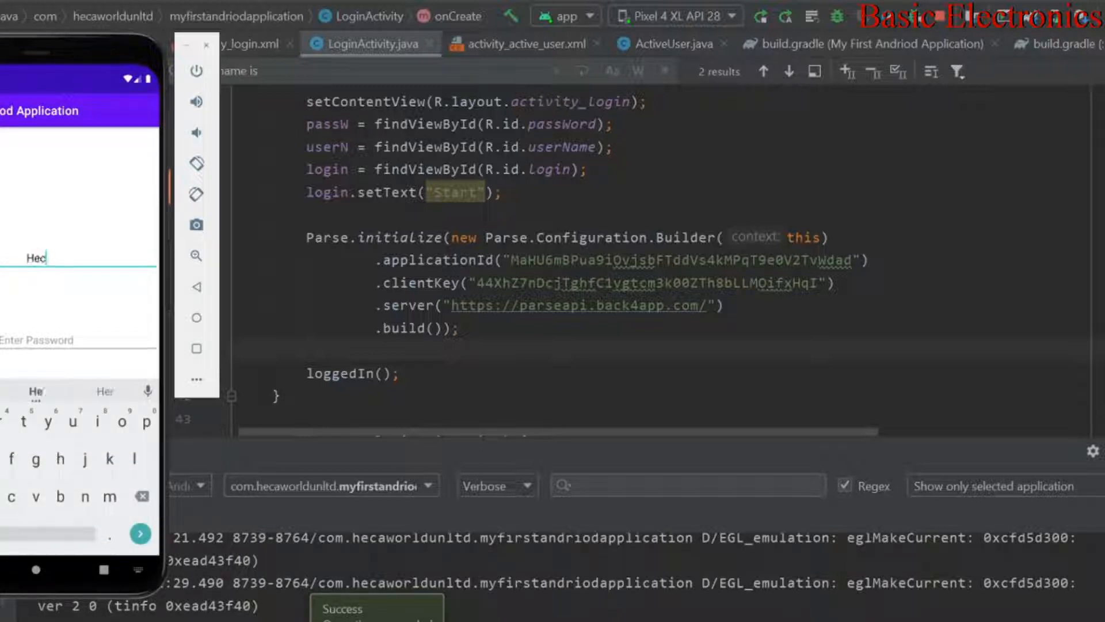
pyautogui.write('anet')
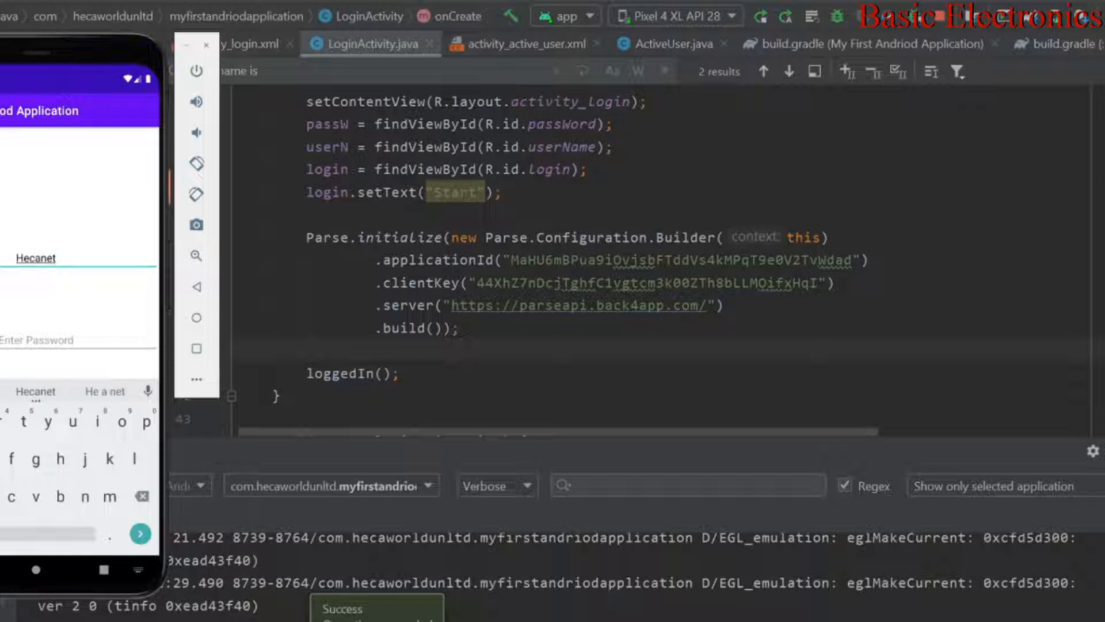
pyautogui.write('4')
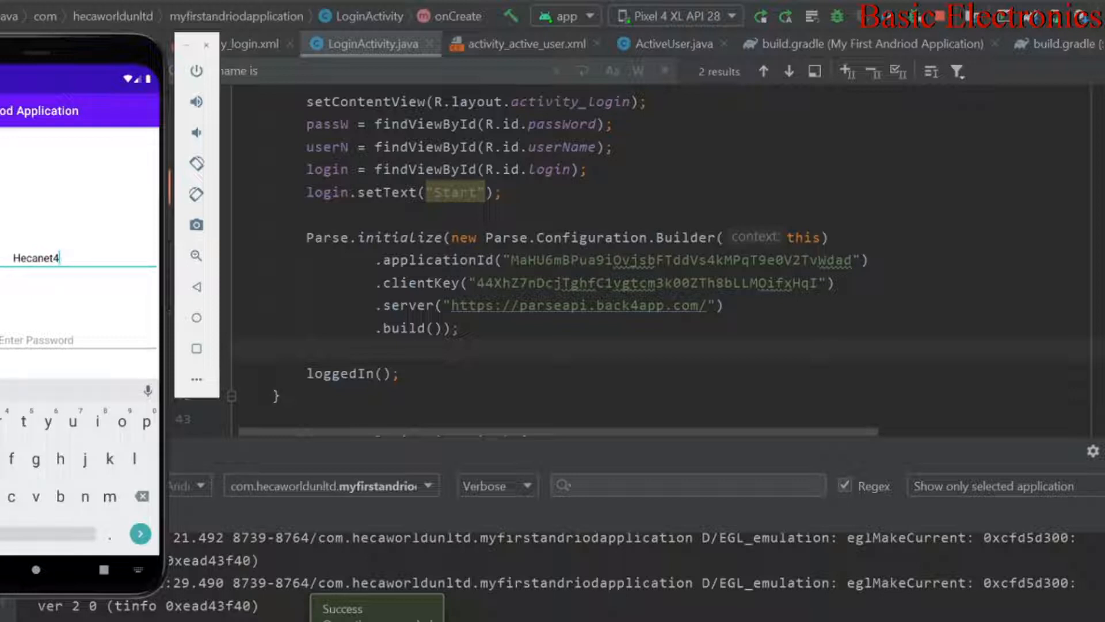
pyautogui.write('77')
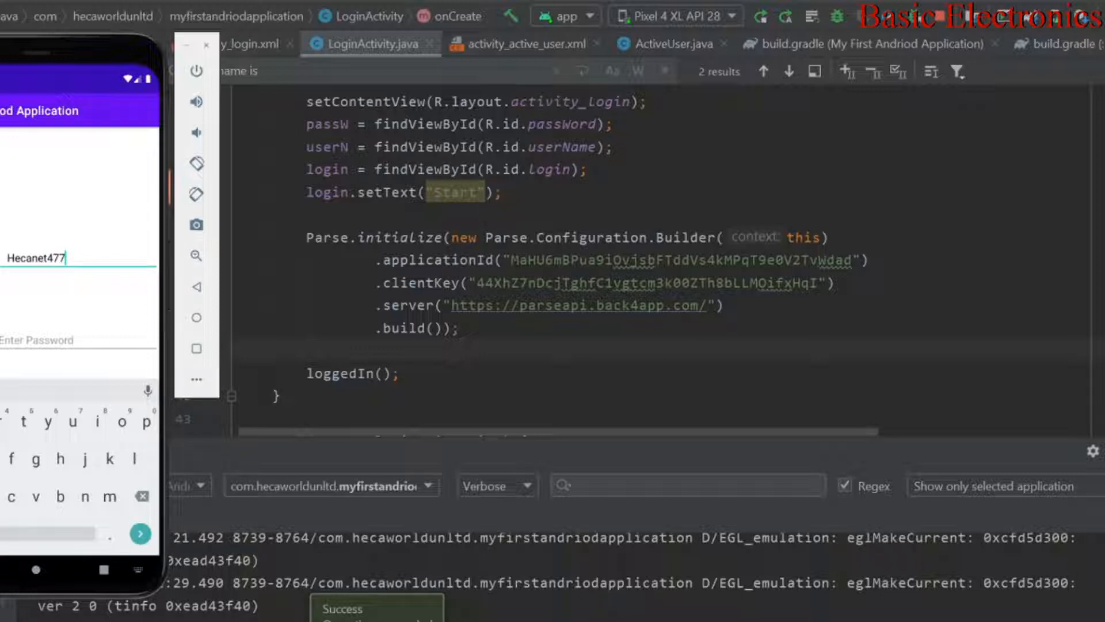
pyautogui.write('3')
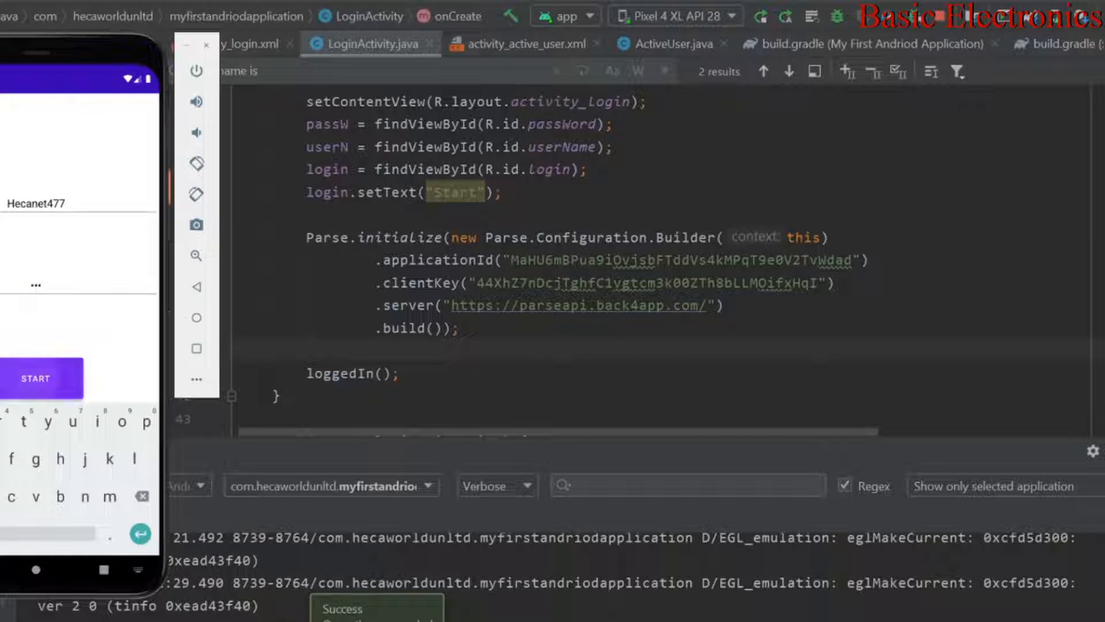
pyautogui.click(35, 379)
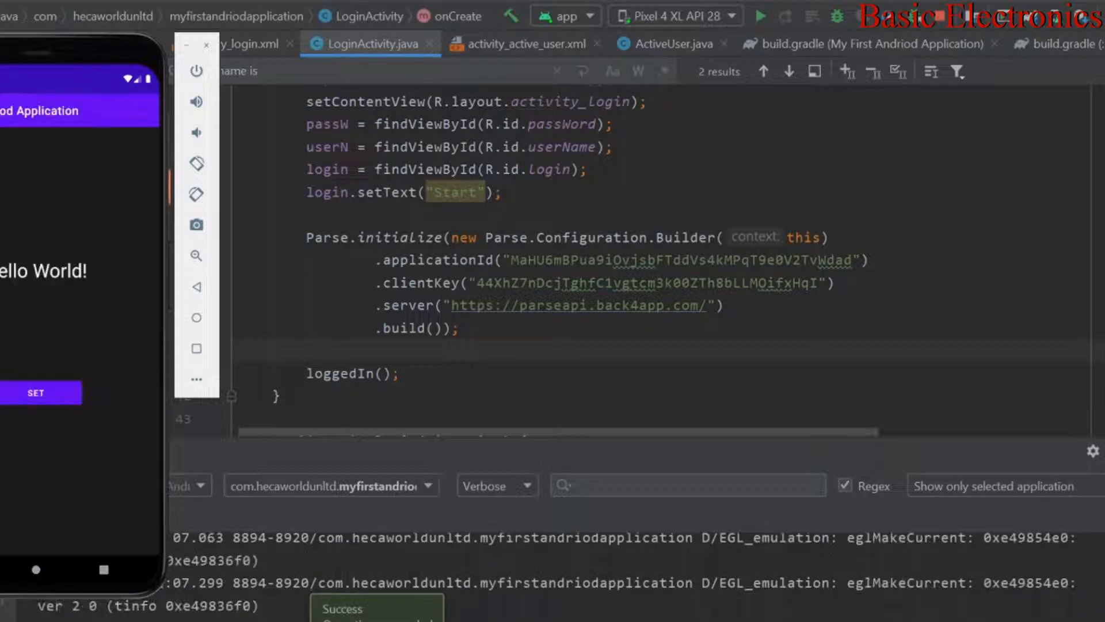
# - Tap SET to show 'This is awesome!' then RESET to reach the 'you made it!' screen
pyautogui.click(34, 392)
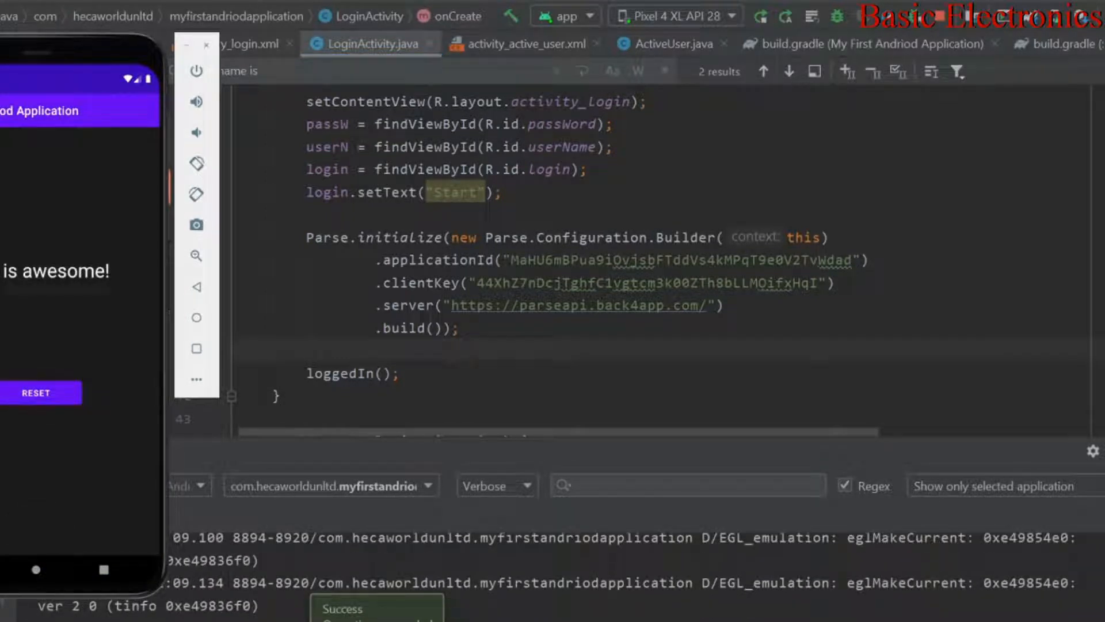
pyautogui.click(35, 393)
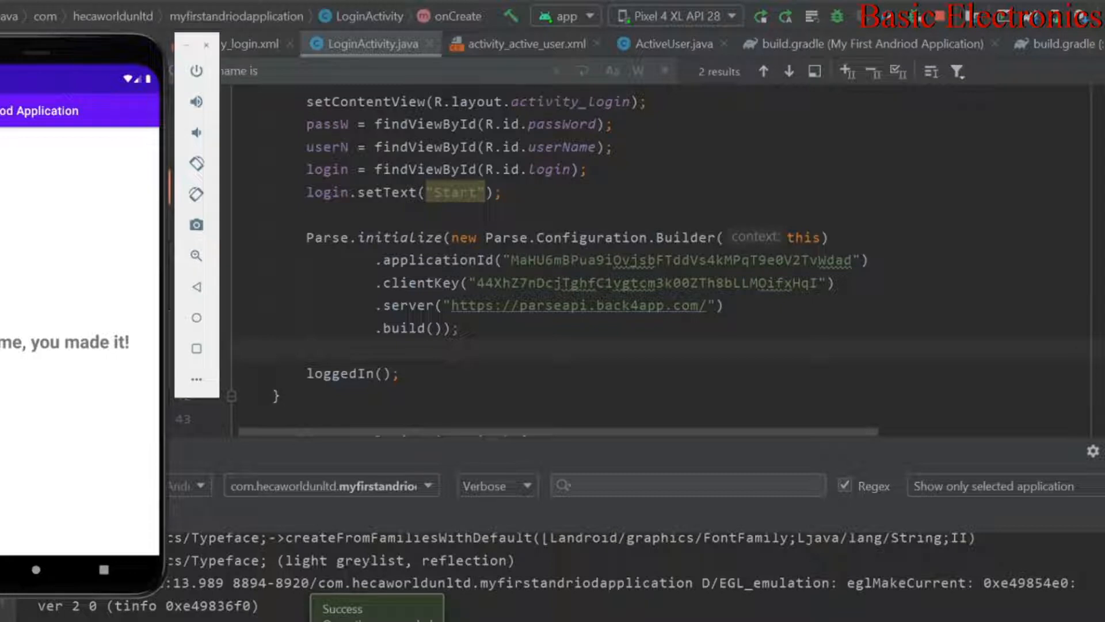
pyautogui.scroll(-3)
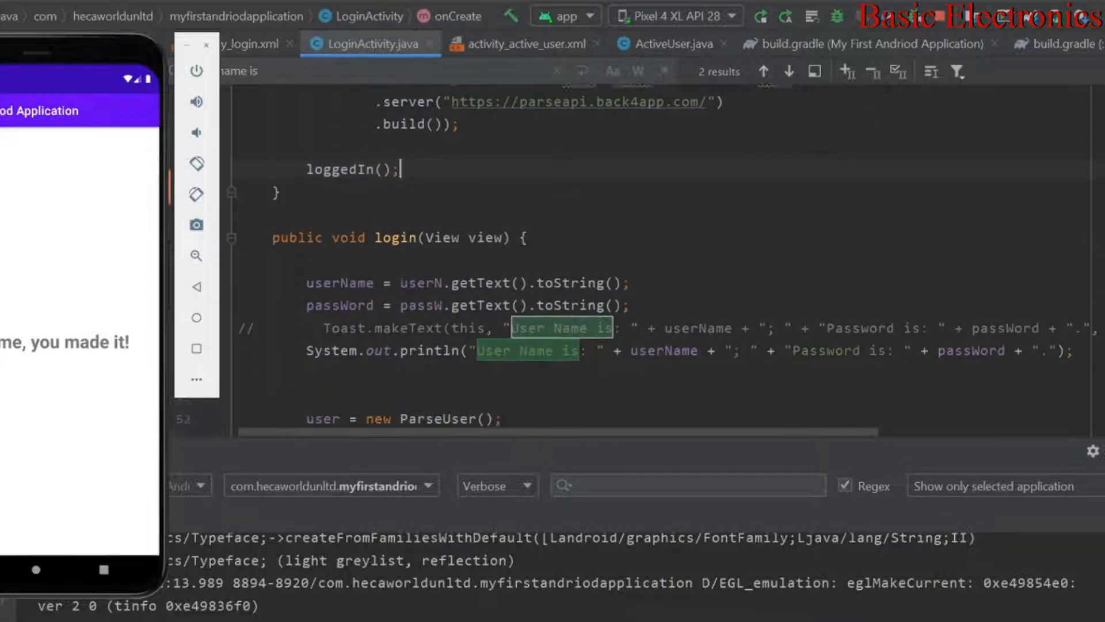
pyautogui.scroll(-3)
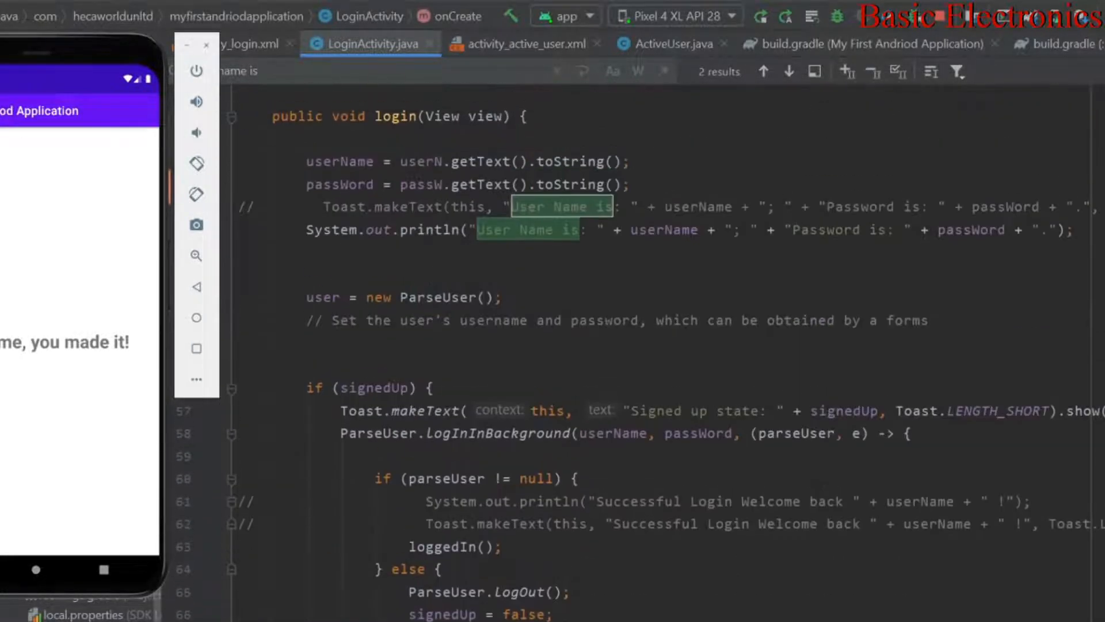
pyautogui.scroll(-3)
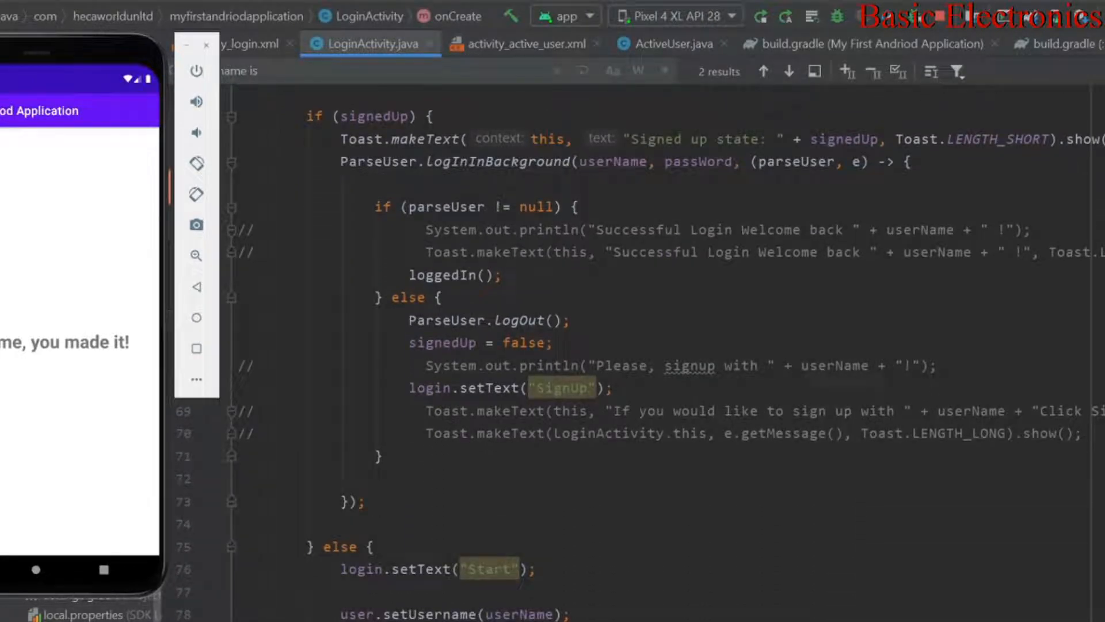
pyautogui.moveTo(554, 342); pyautogui.dragTo(937, 365)
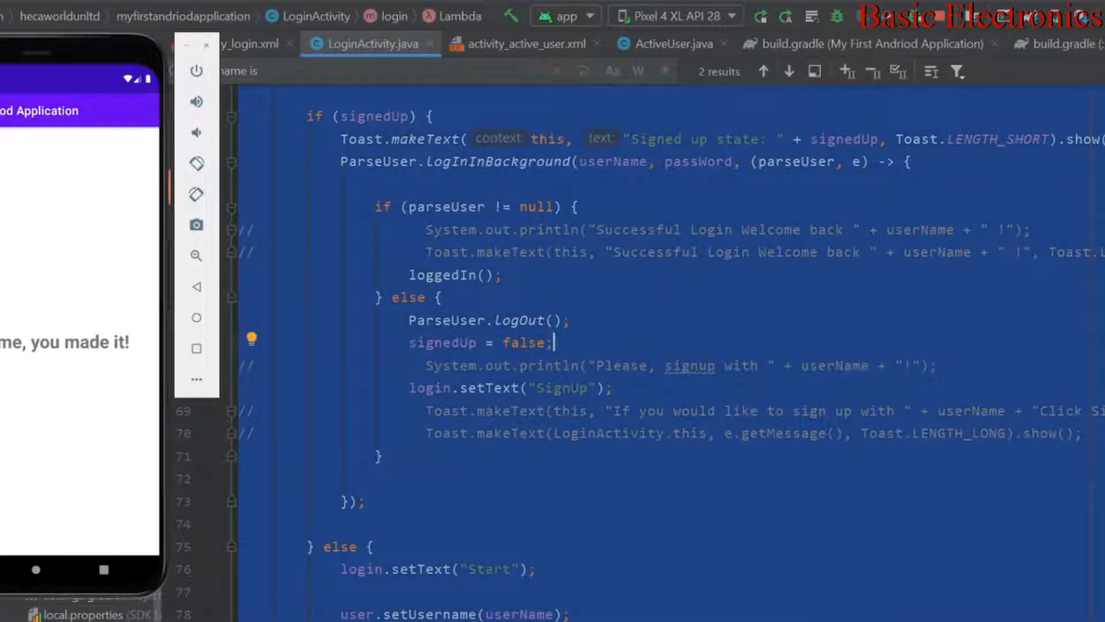
# - Delete the commented-out System.out and Toast debug lines from the login() method
pyautogui.scroll(-3)
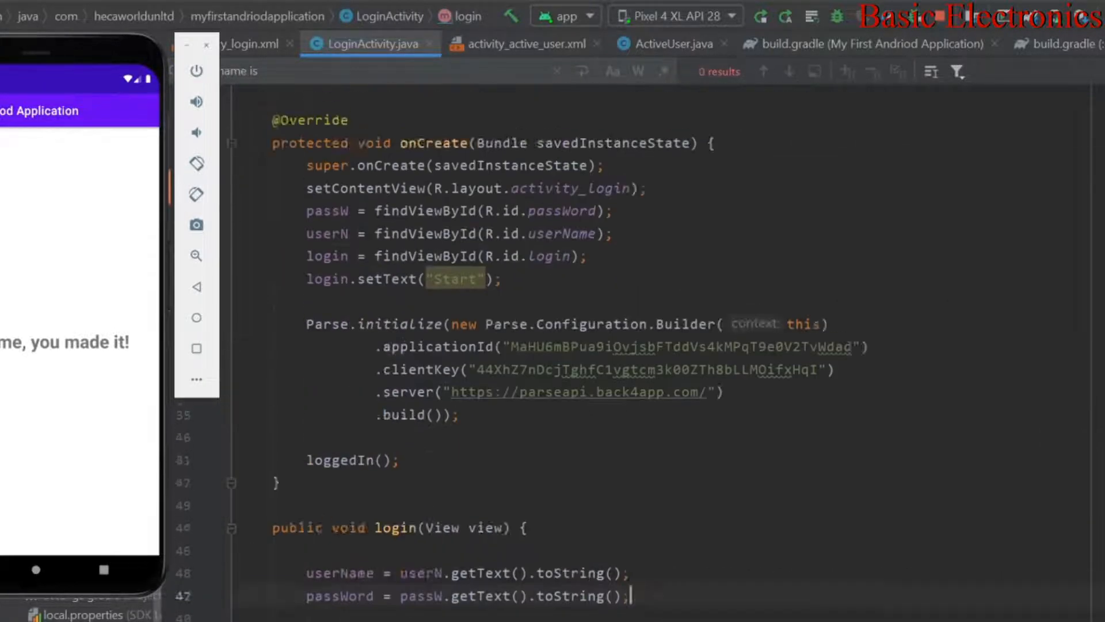
pyautogui.scroll(-3)
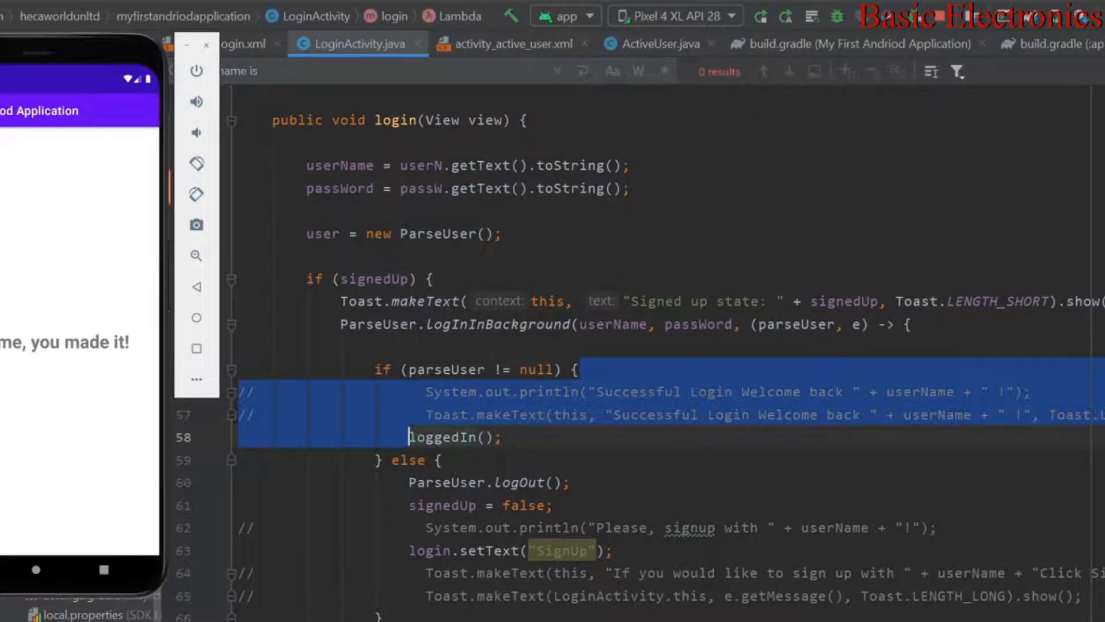
pyautogui.scroll(-3)
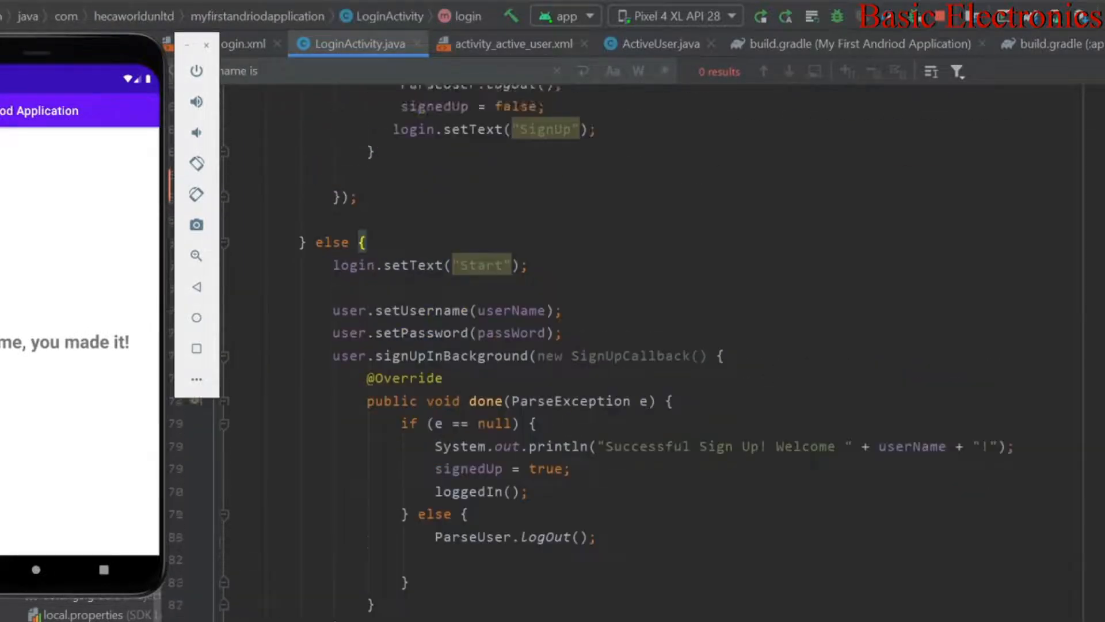
pyautogui.scroll(3)
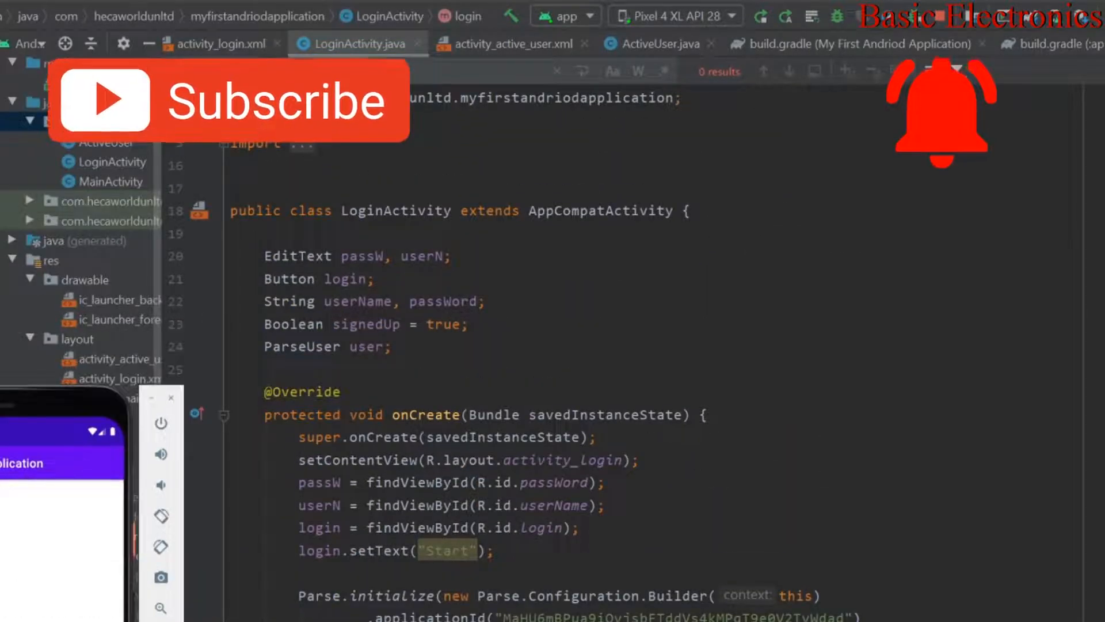
# - Review MainActivity's toggle() that launches LoginActivity, scrolling through its code
pyautogui.scroll(-3)
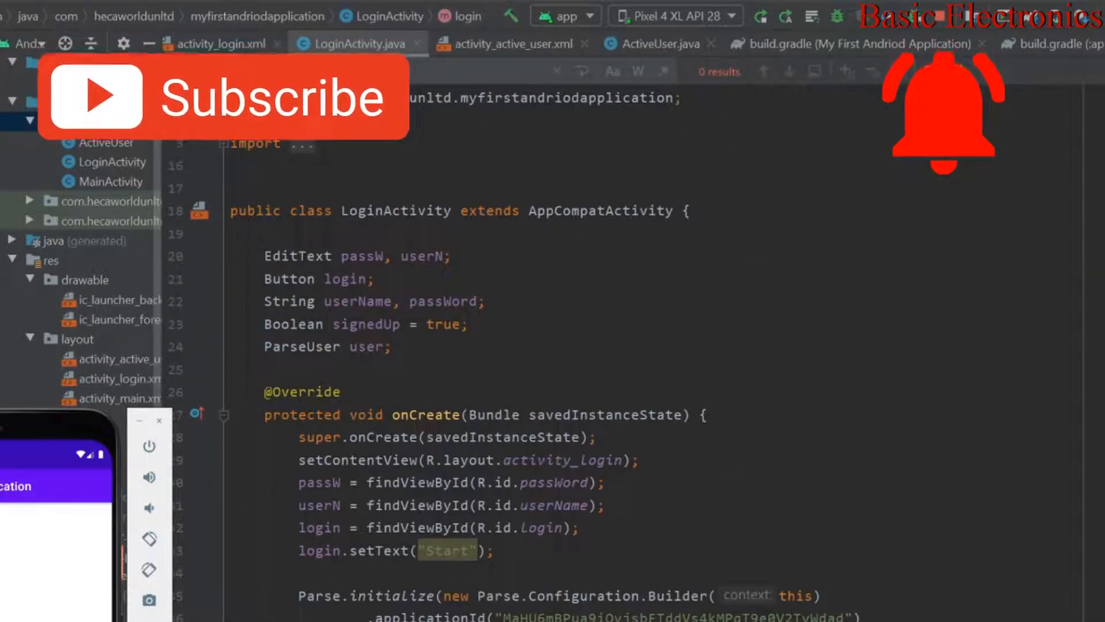
pyautogui.click(113, 181)
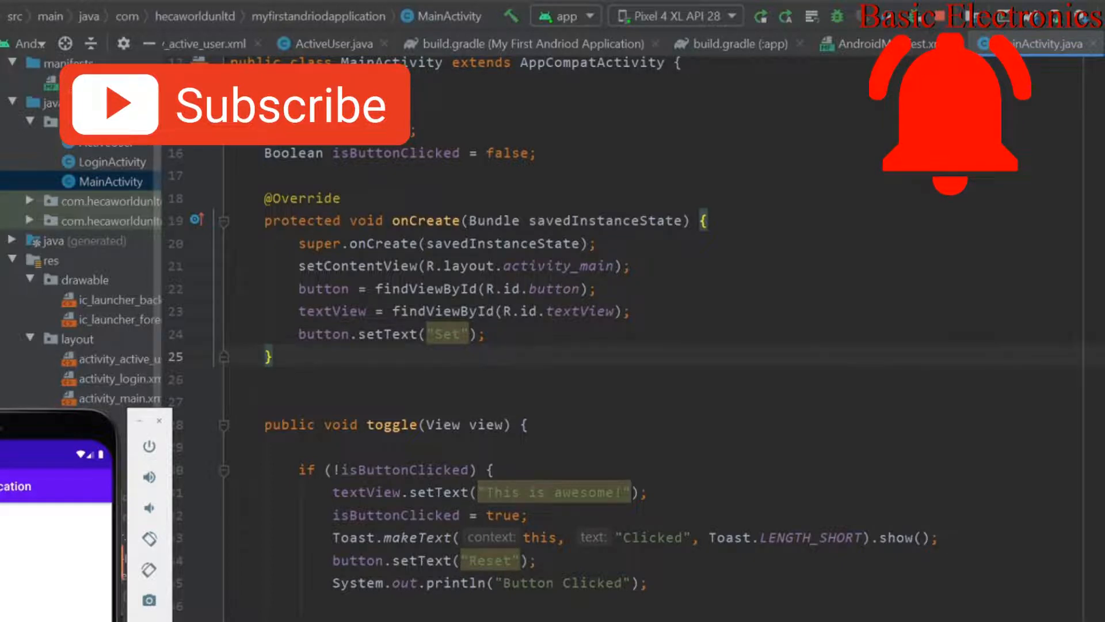
pyautogui.scroll(-3)
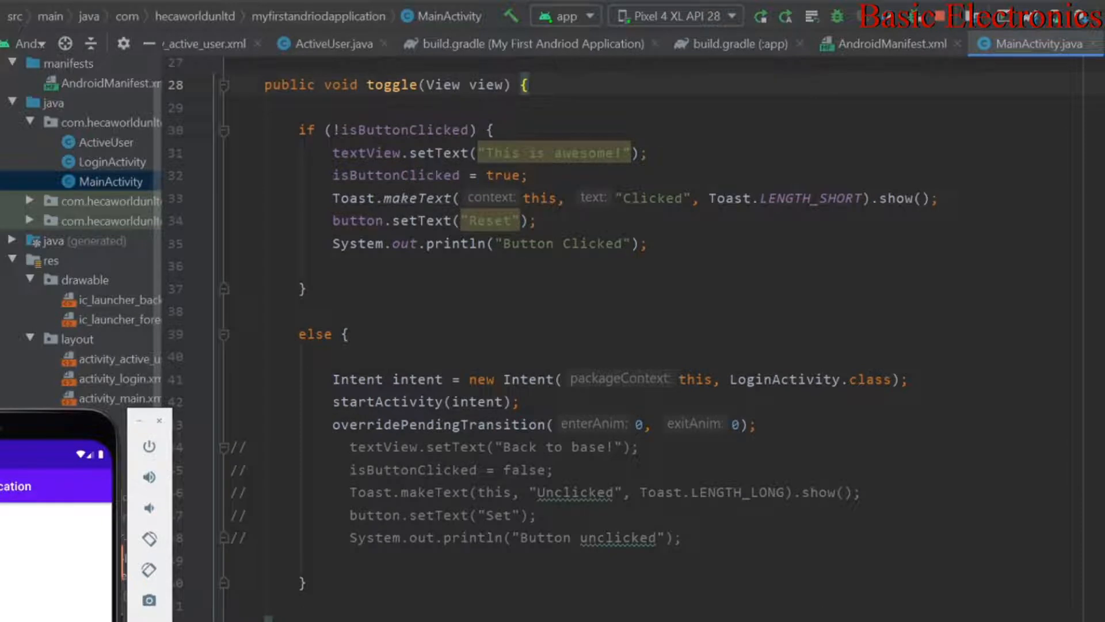
pyautogui.scroll(-3)
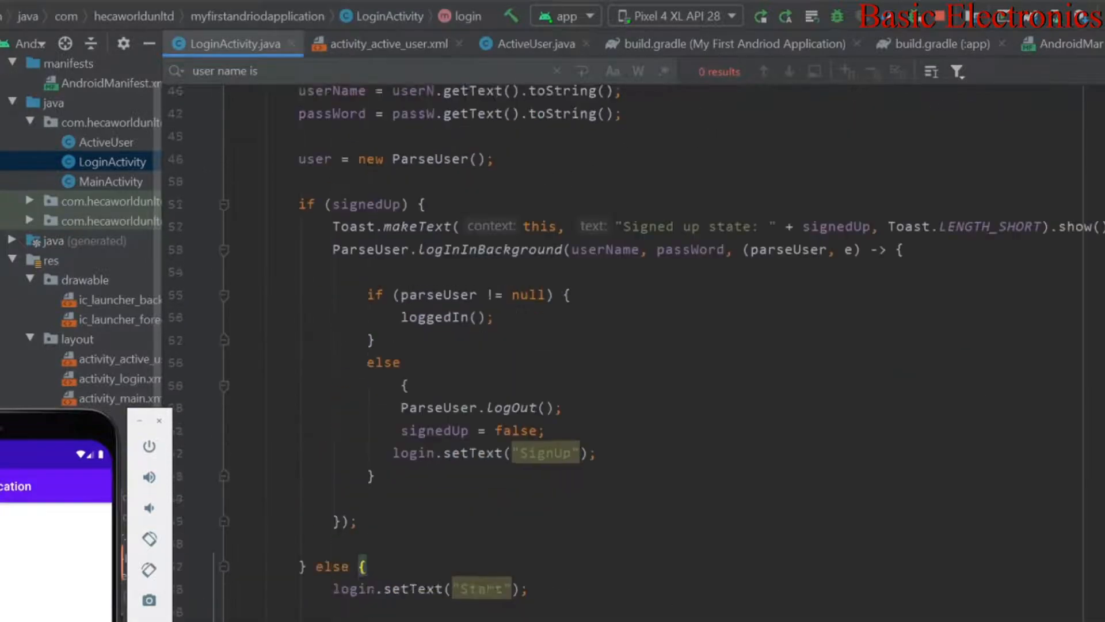
# - Tap SET to show 'This is awesome!', then RESET to reach 'Awesome, you made it!'
pyautogui.scroll(-3)
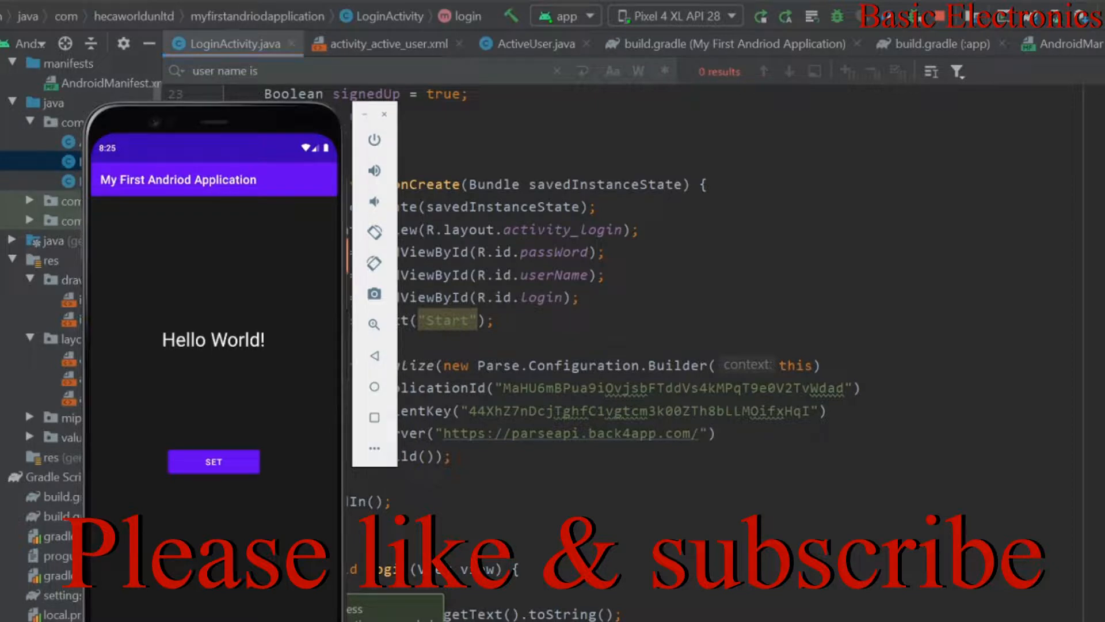
pyautogui.click(213, 461)
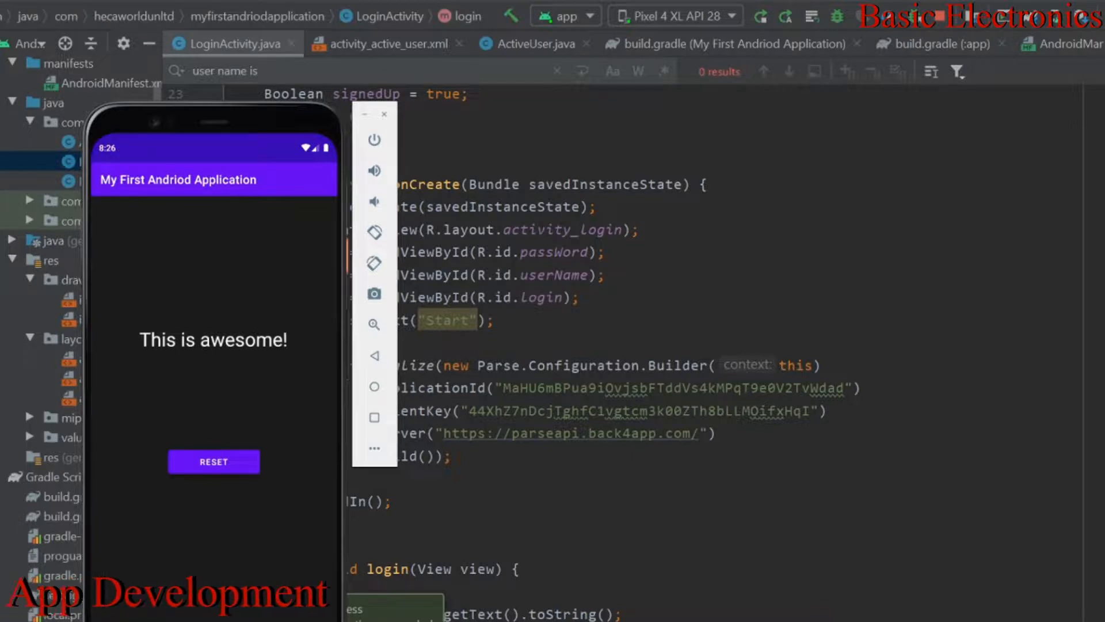
pyautogui.click(214, 462)
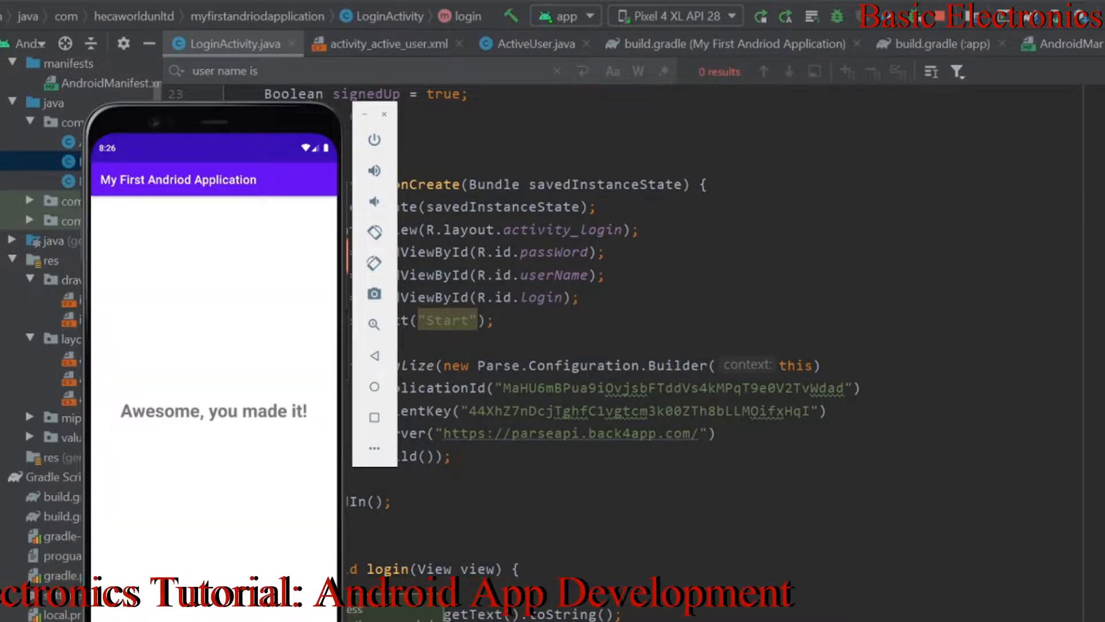